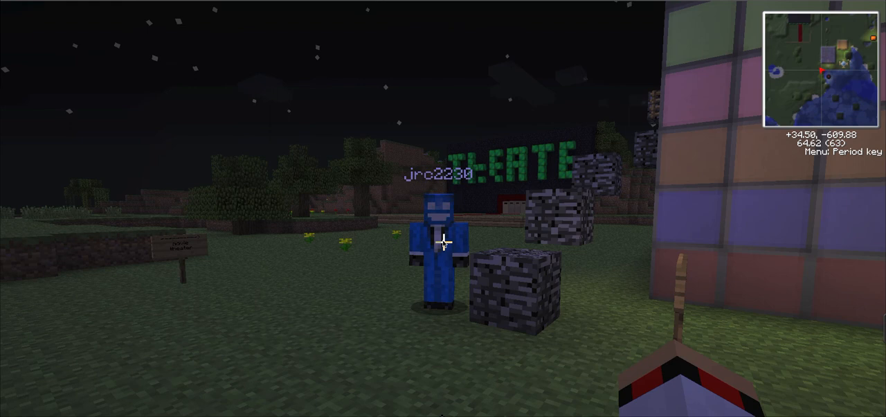
mouse_move(443, 242)
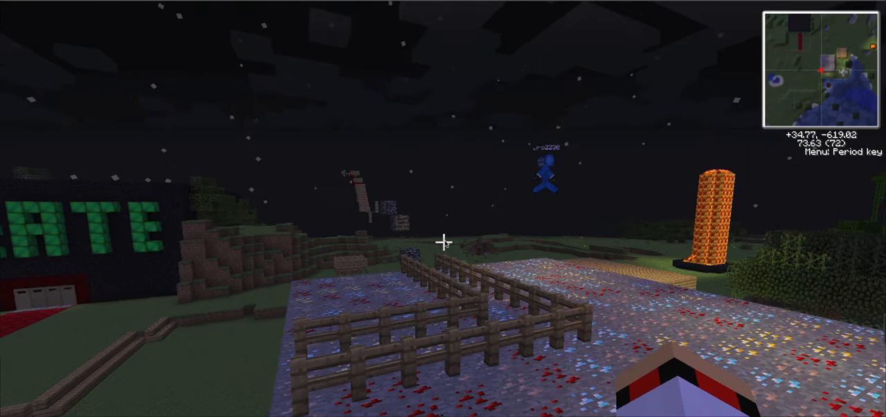
mouse_move(442, 242)
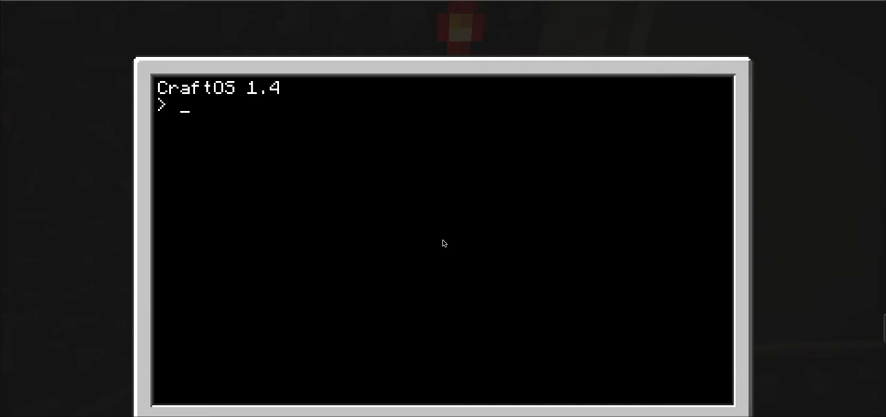
Enter 'monitor right secret/a' at the CraftOS prompt and leave the terminal
type("monitor right")
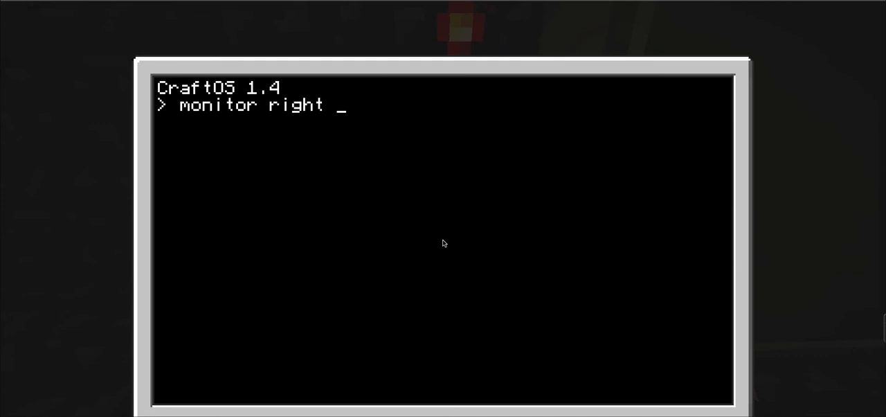
type("secret/a")
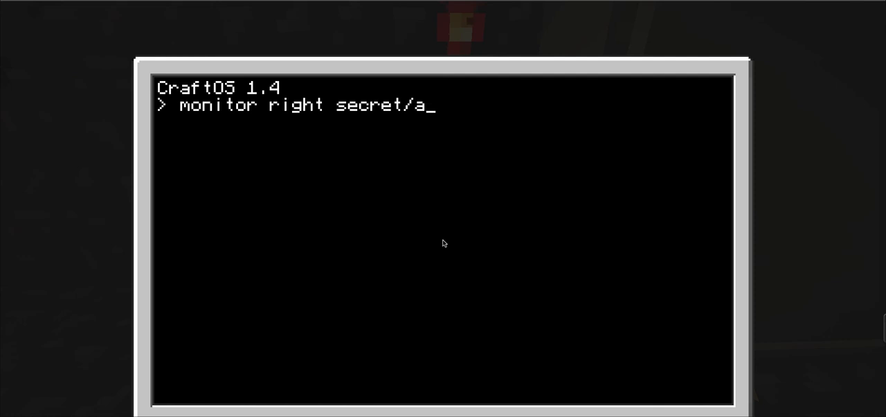
key("Escape")
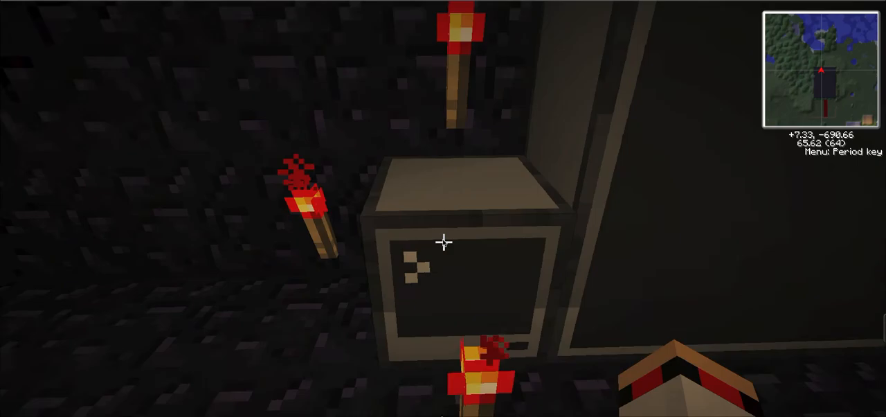